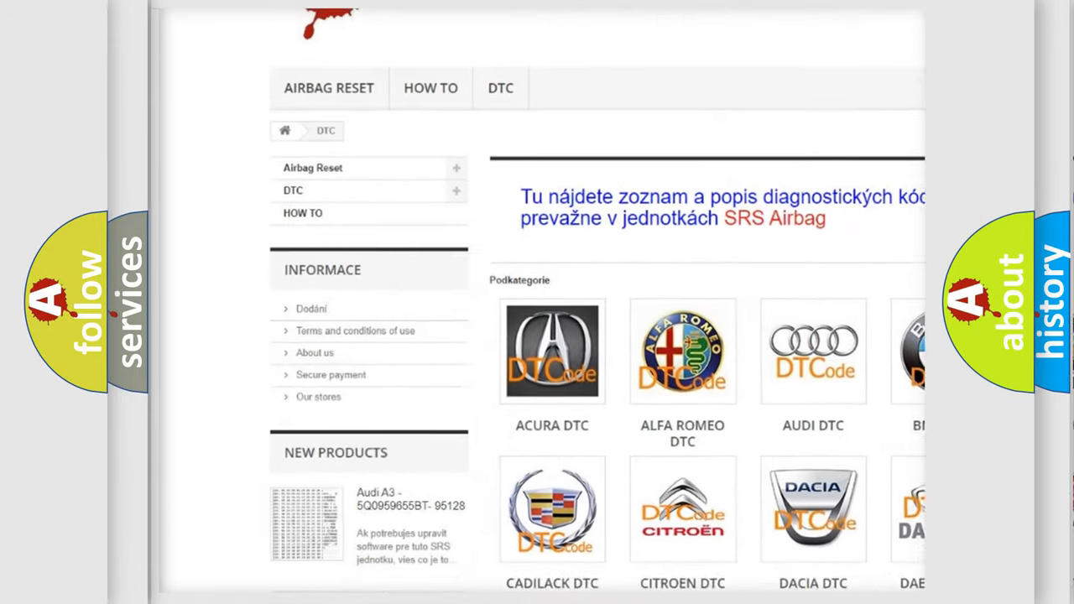
pyautogui.scroll(-3)
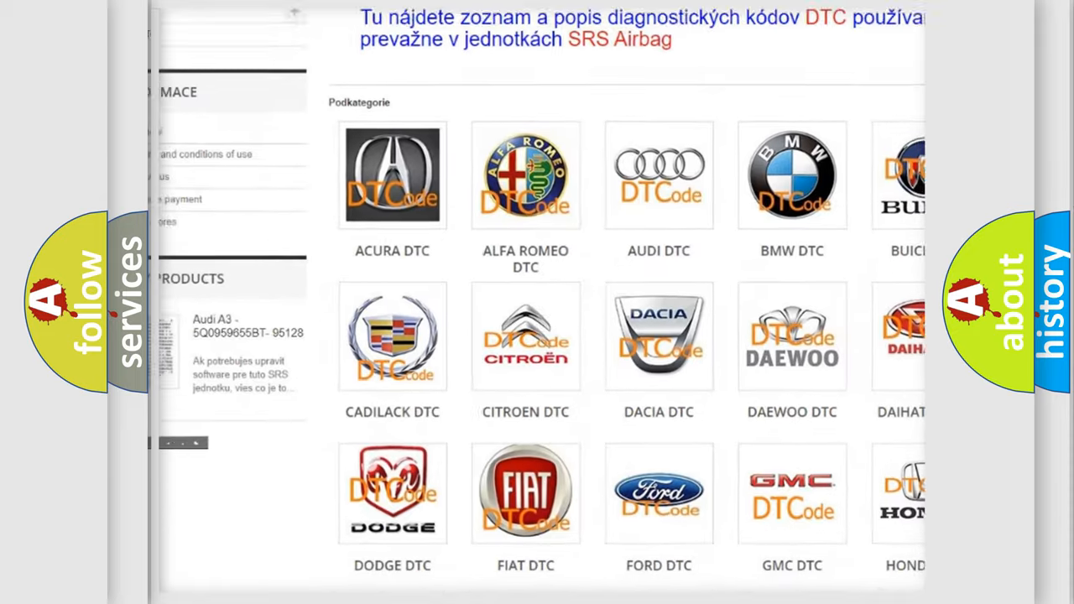
pyautogui.scroll(-3)
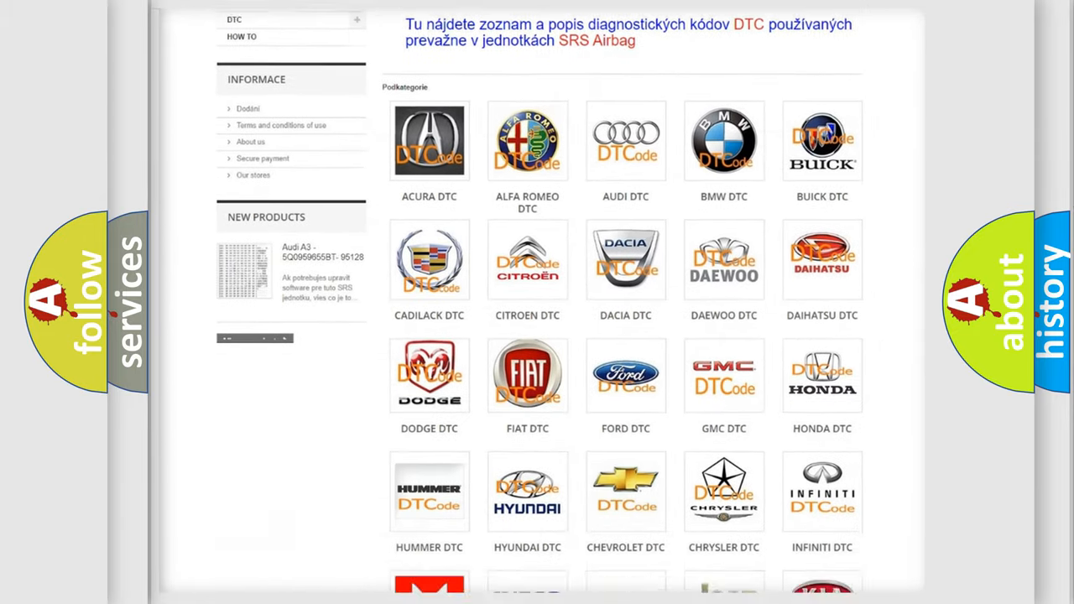
pyautogui.scroll(-3)
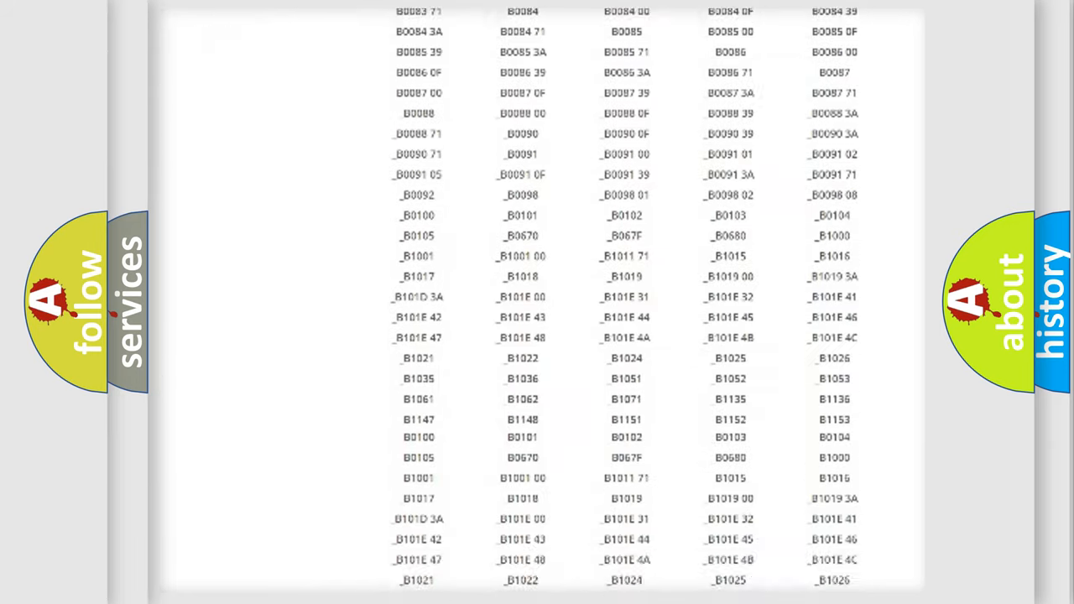
pyautogui.scroll(-3)
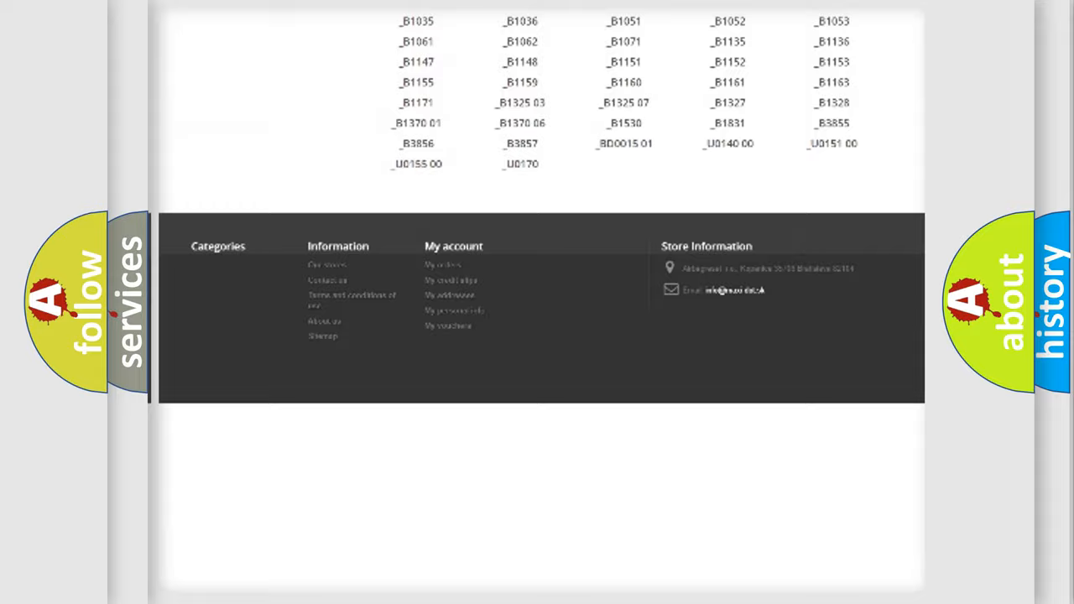
pyautogui.scroll(3)
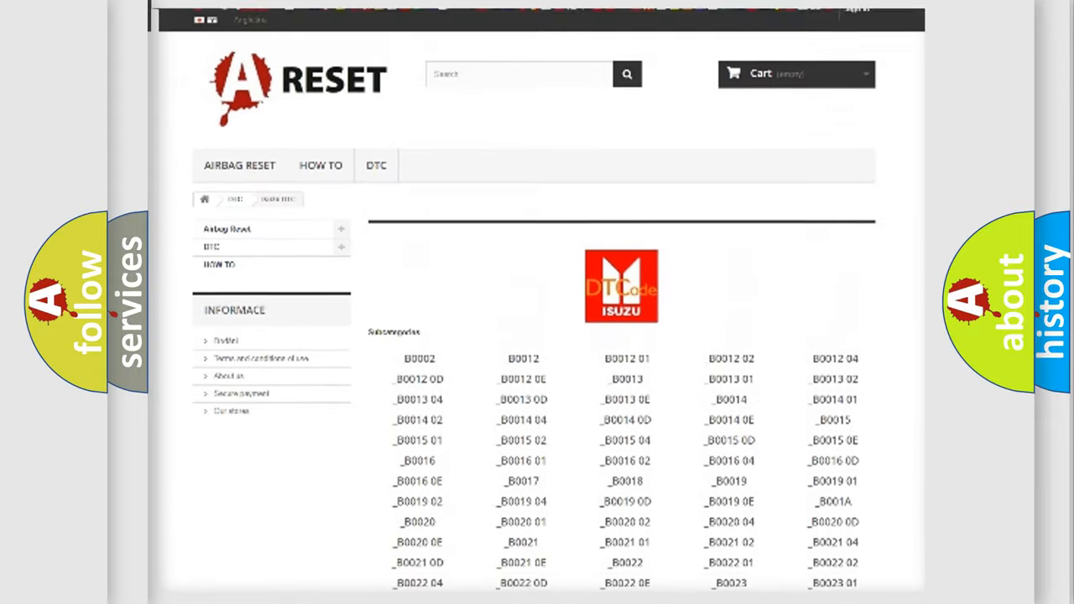
pyautogui.scroll(3)
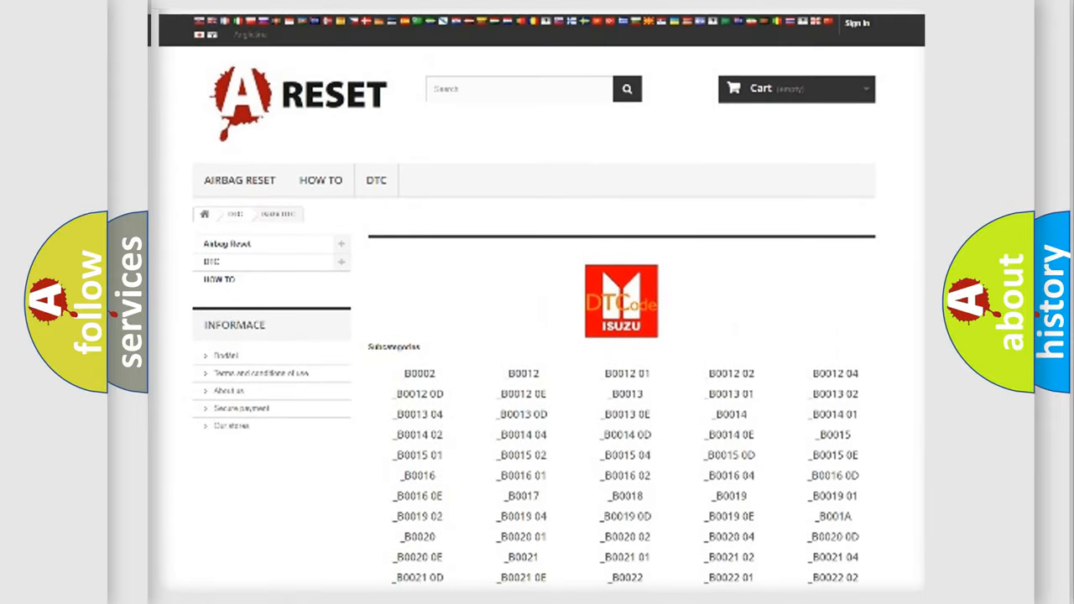